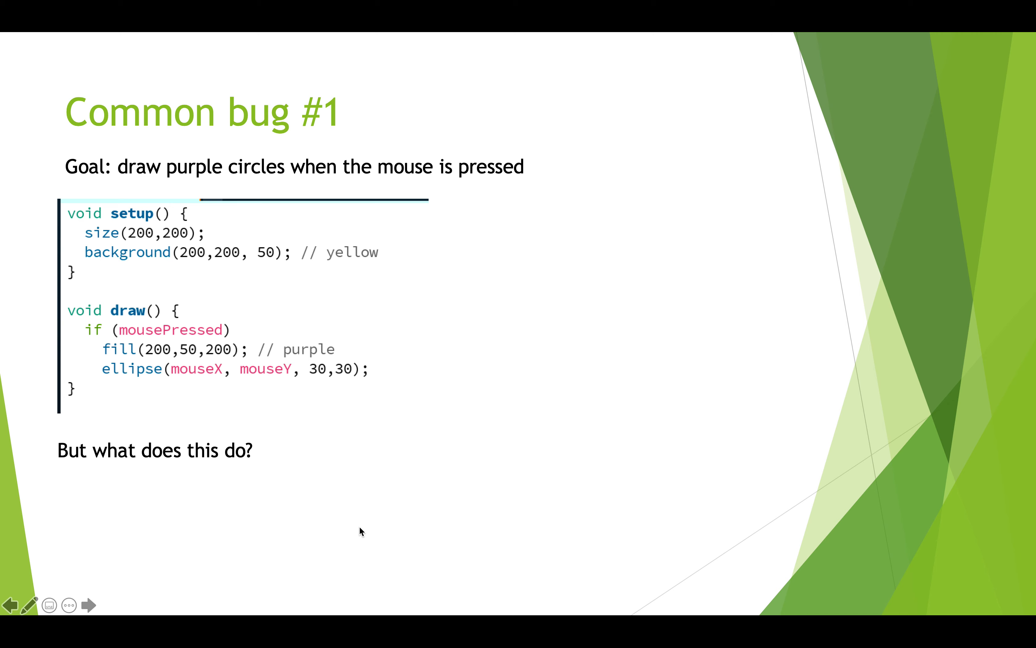
pyautogui.moveTo(155, 390)
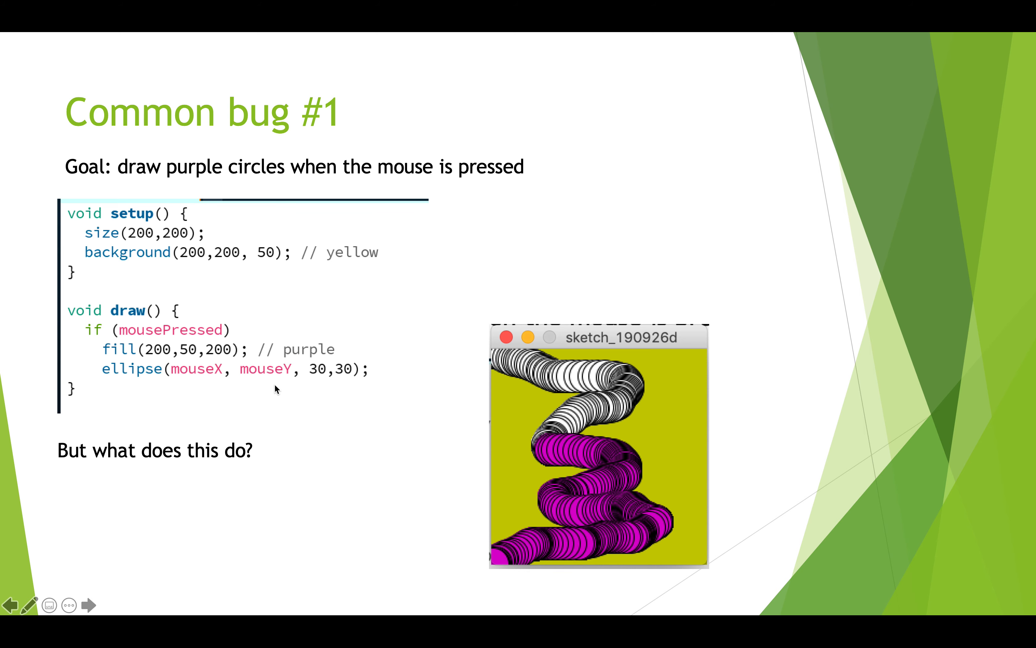
pyautogui.moveTo(478, 356)
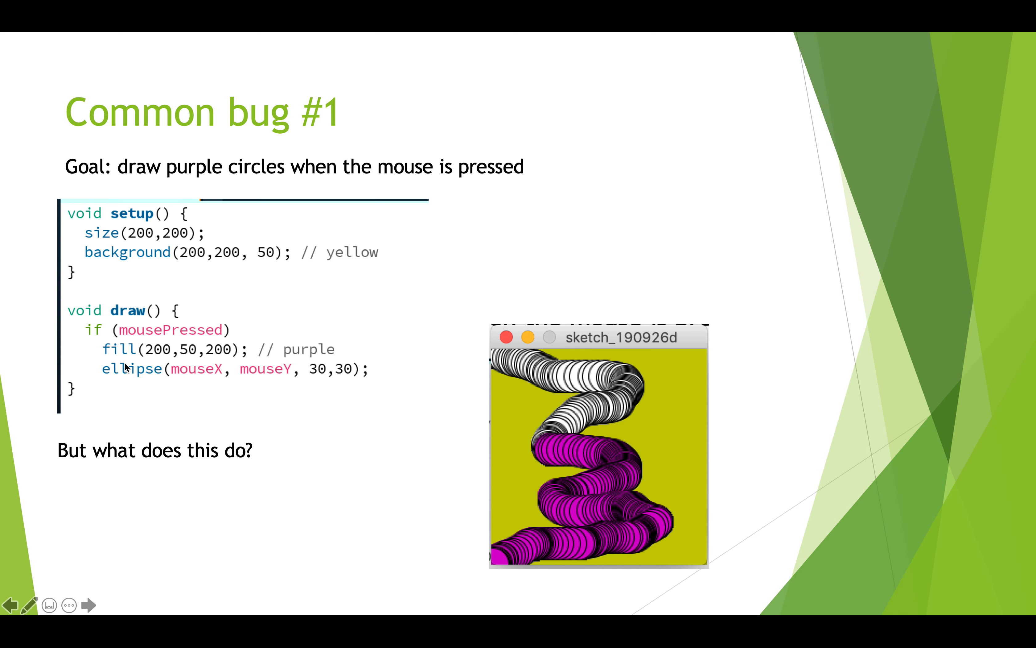
pyautogui.moveTo(216, 346)
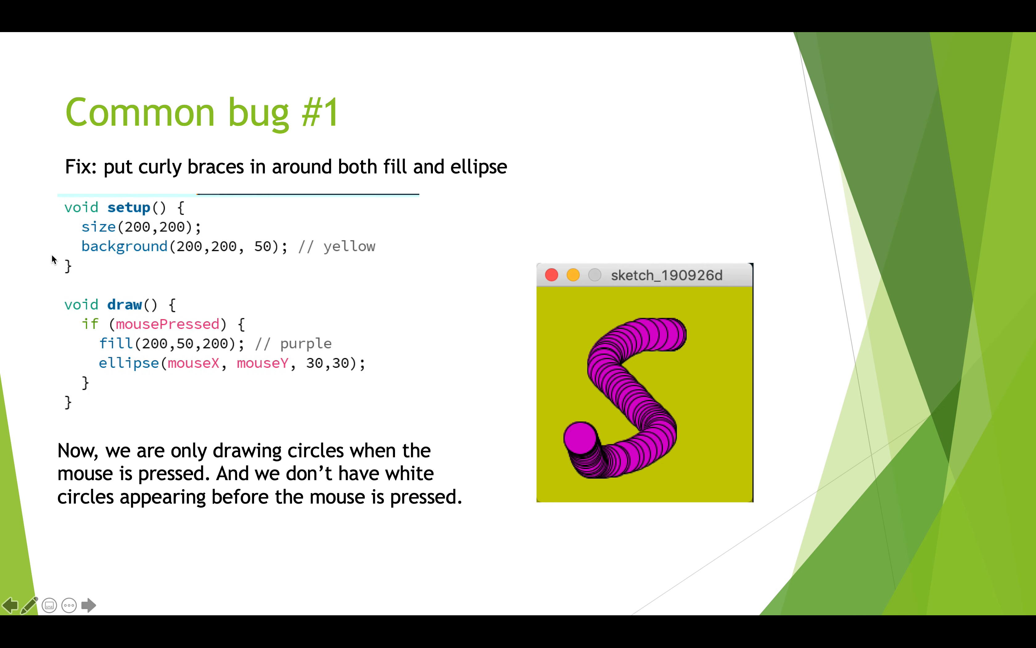
pyautogui.moveTo(98, 389)
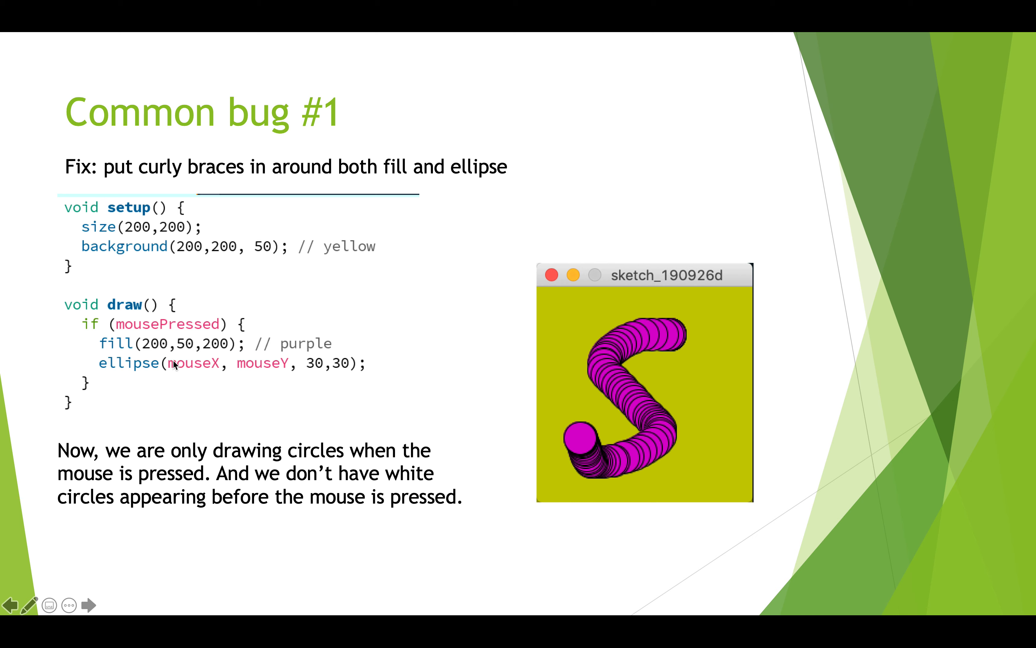
pyautogui.moveTo(553, 303)
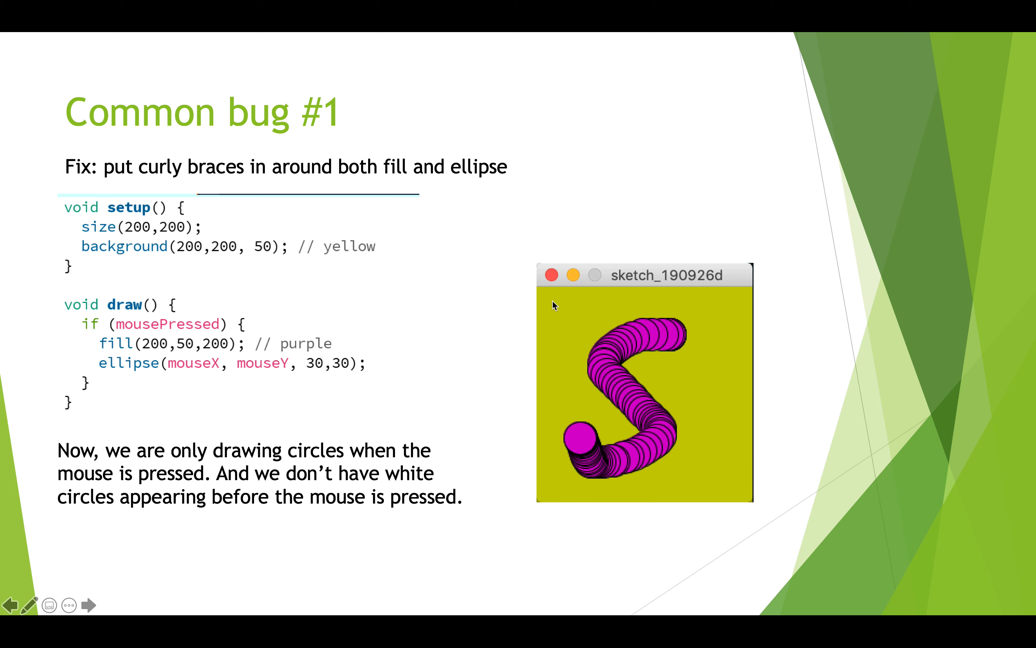
pyautogui.moveTo(526, 296)
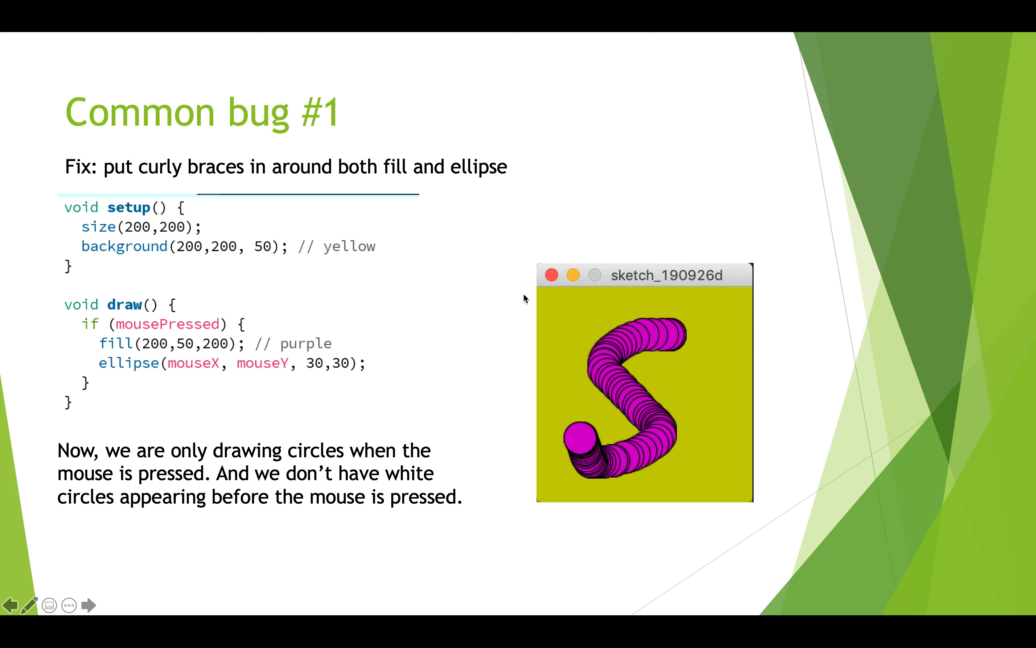
pyautogui.moveTo(537, 295)
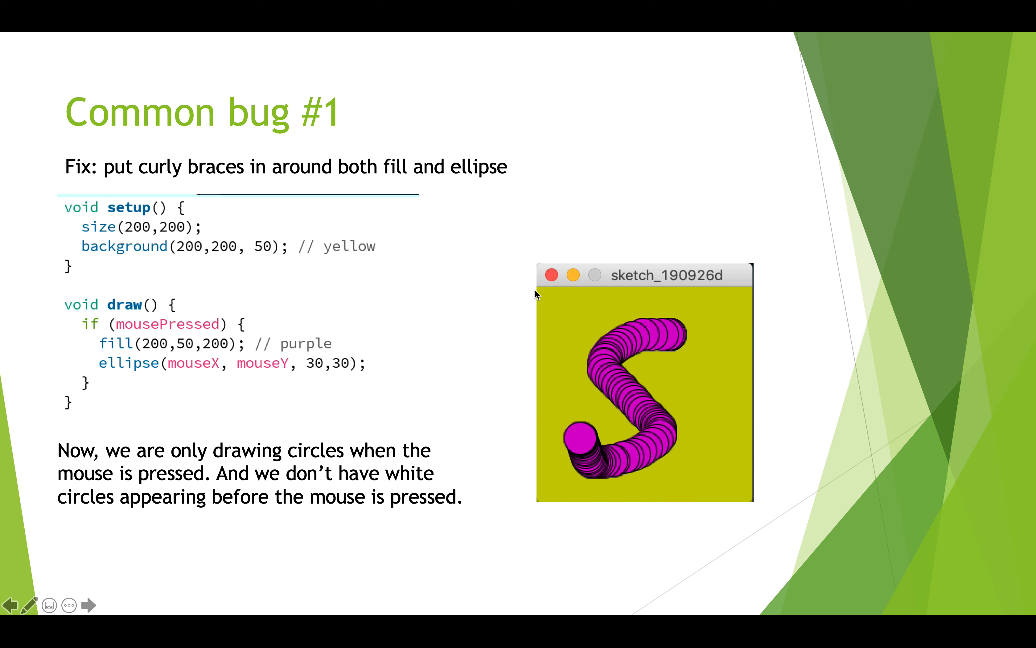
pyautogui.moveTo(619, 377)
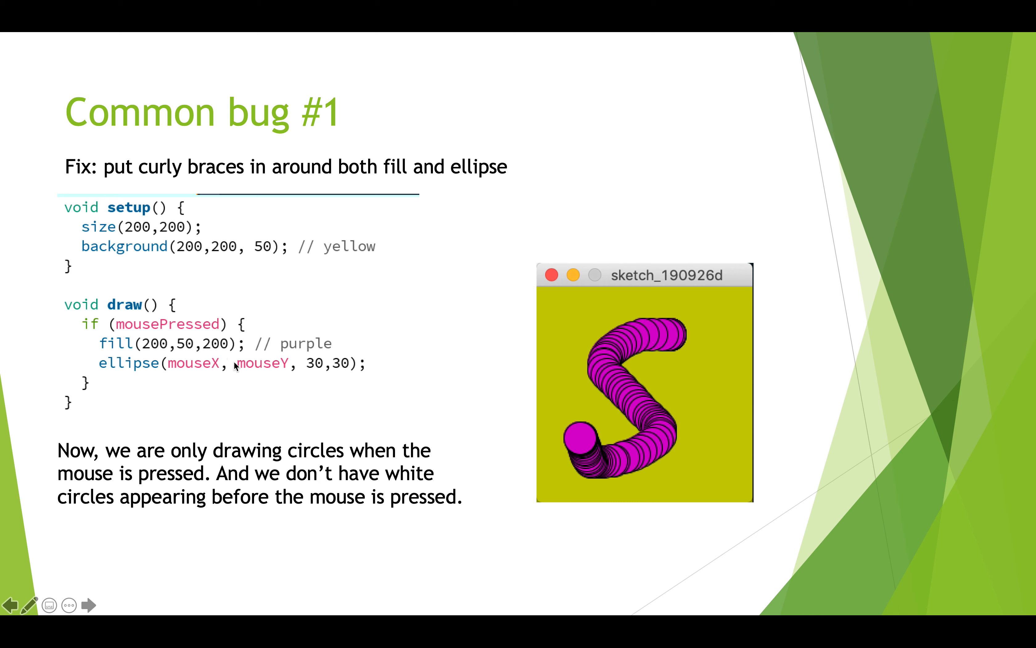
pyautogui.moveTo(197, 360)
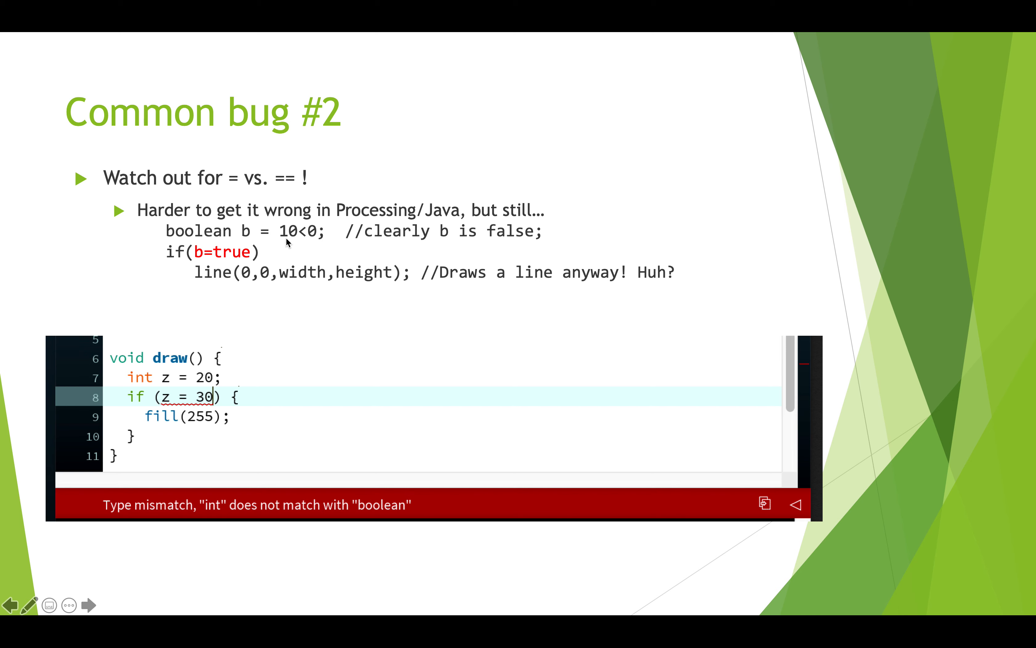
pyautogui.moveTo(293, 236)
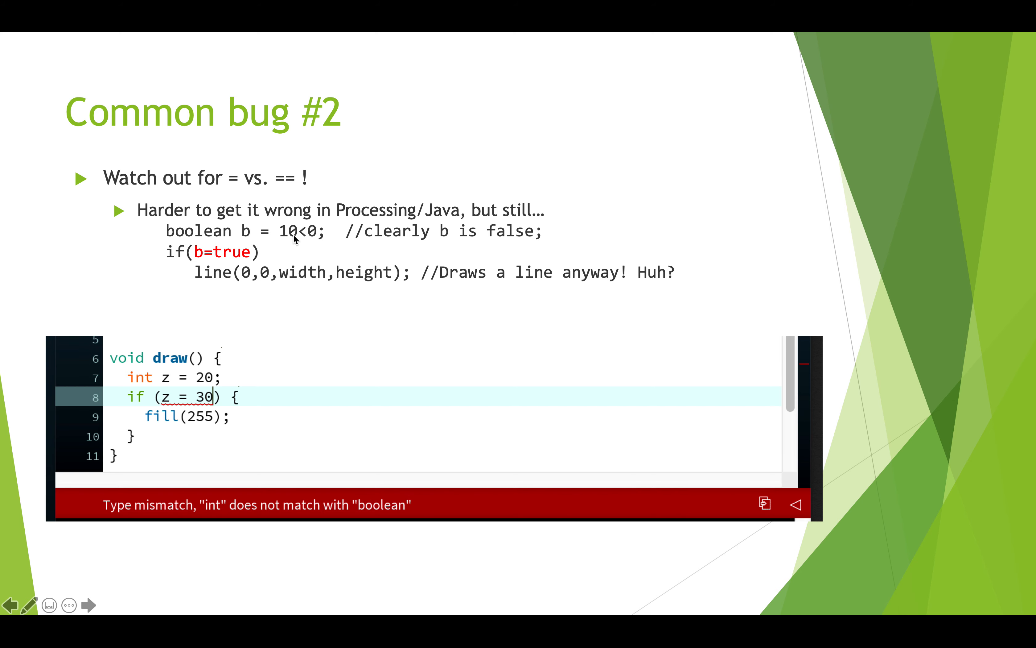
pyautogui.moveTo(265, 239)
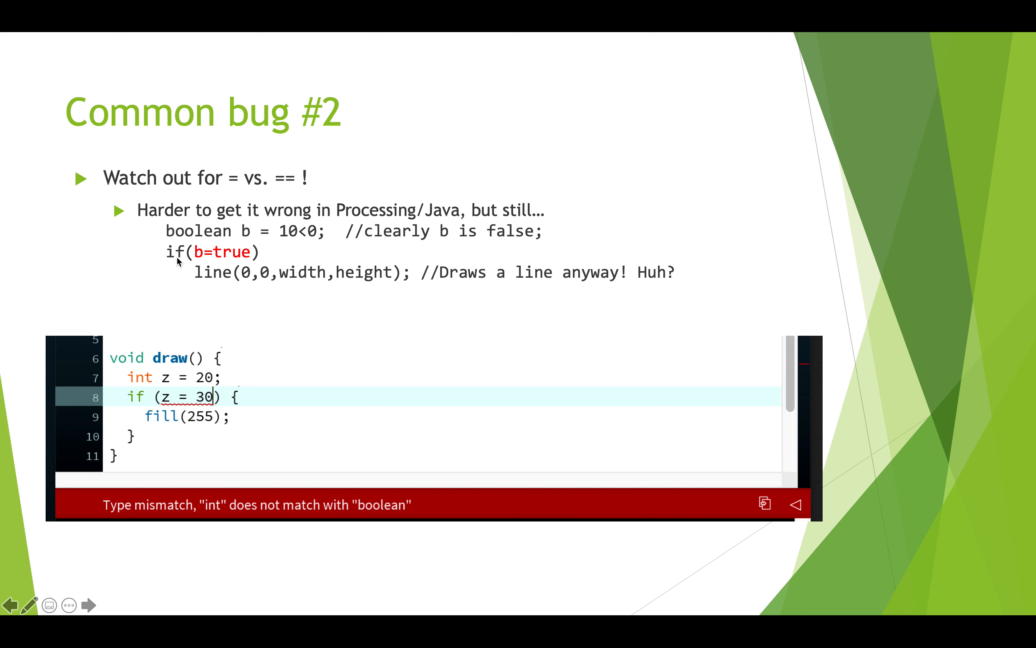
pyautogui.moveTo(214, 256)
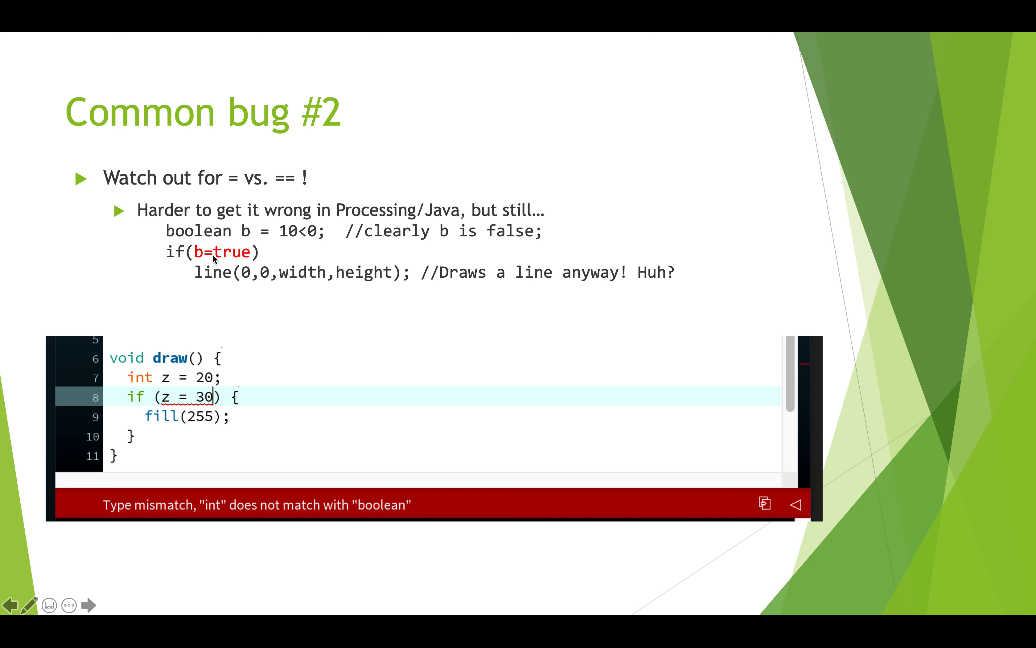
pyautogui.moveTo(223, 264)
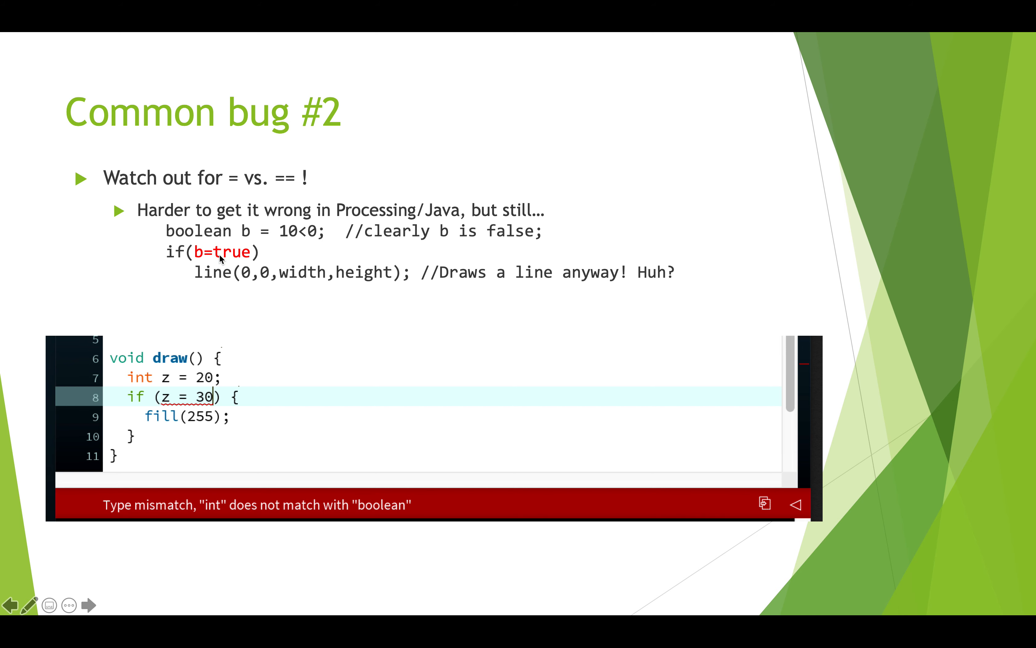
pyautogui.moveTo(199, 259)
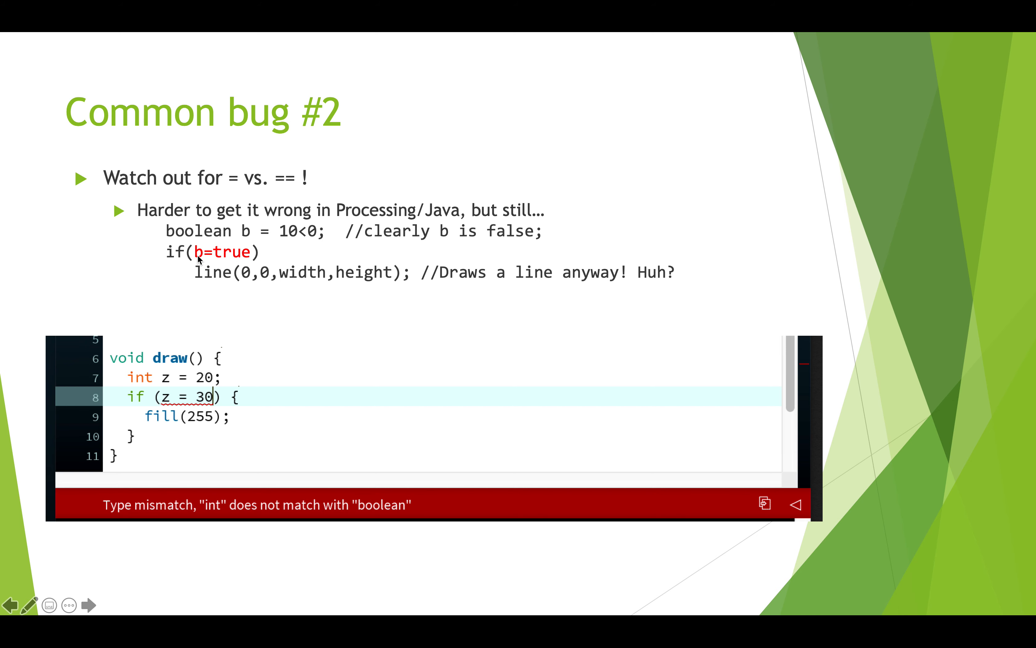
pyautogui.moveTo(463, 277)
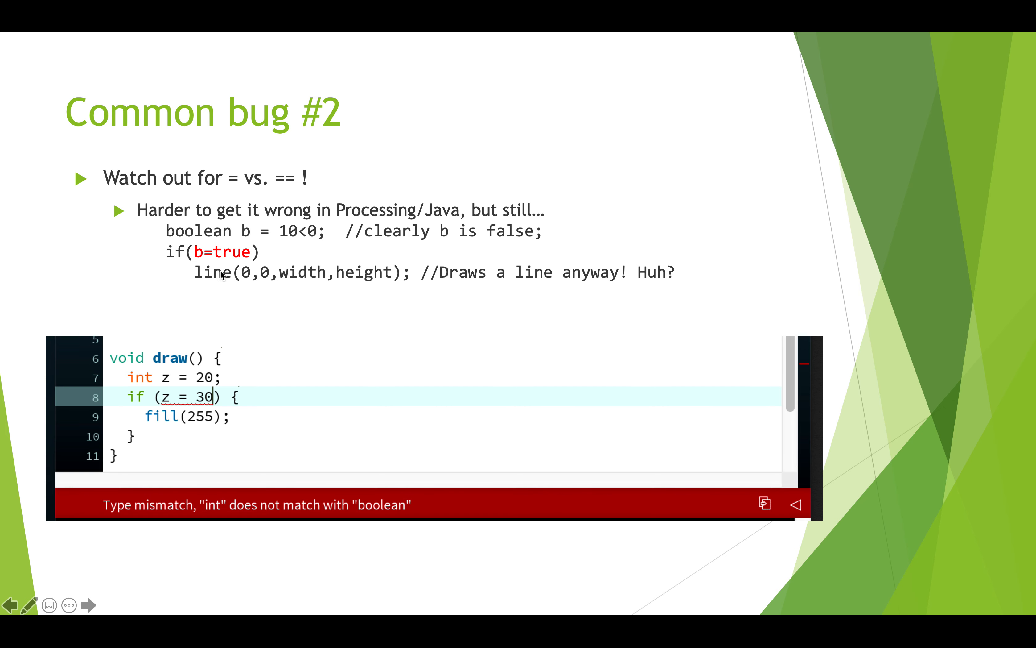
pyautogui.moveTo(250, 232)
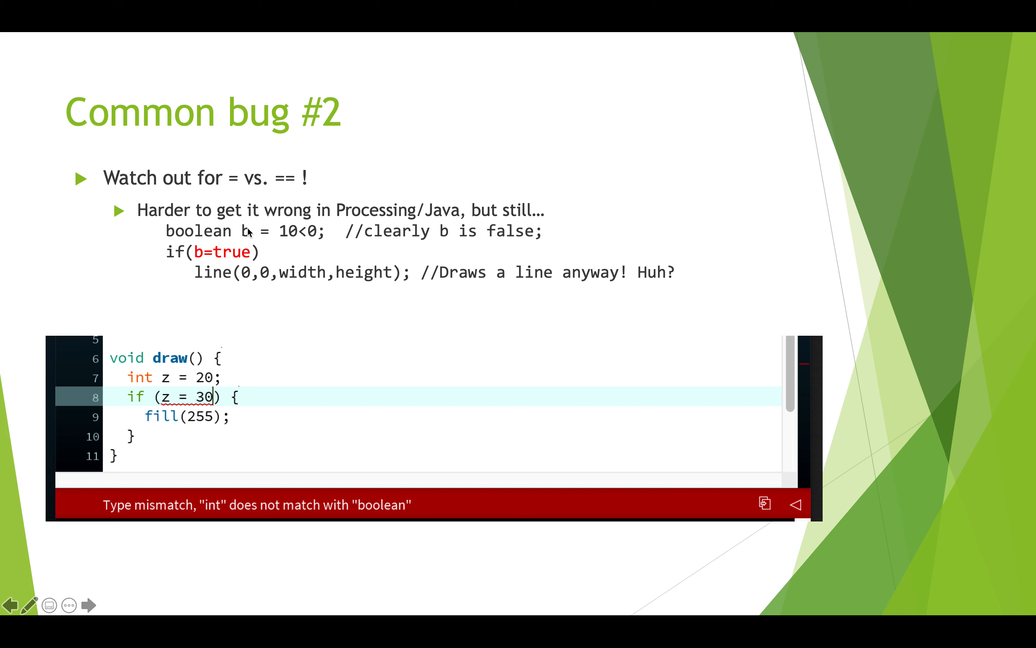
pyautogui.moveTo(231, 255)
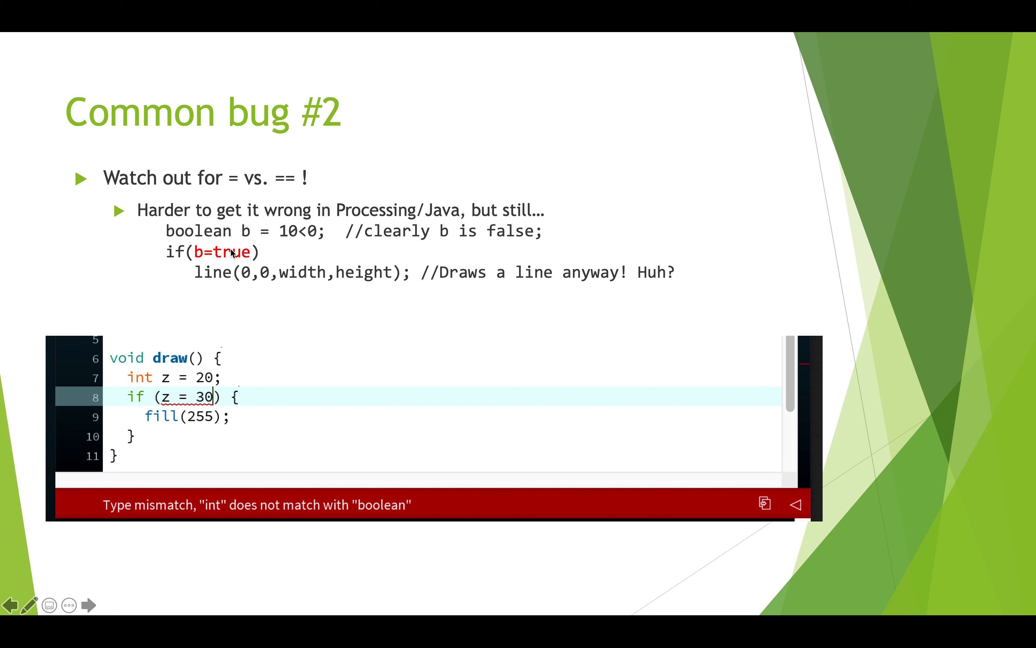
pyautogui.moveTo(231, 269)
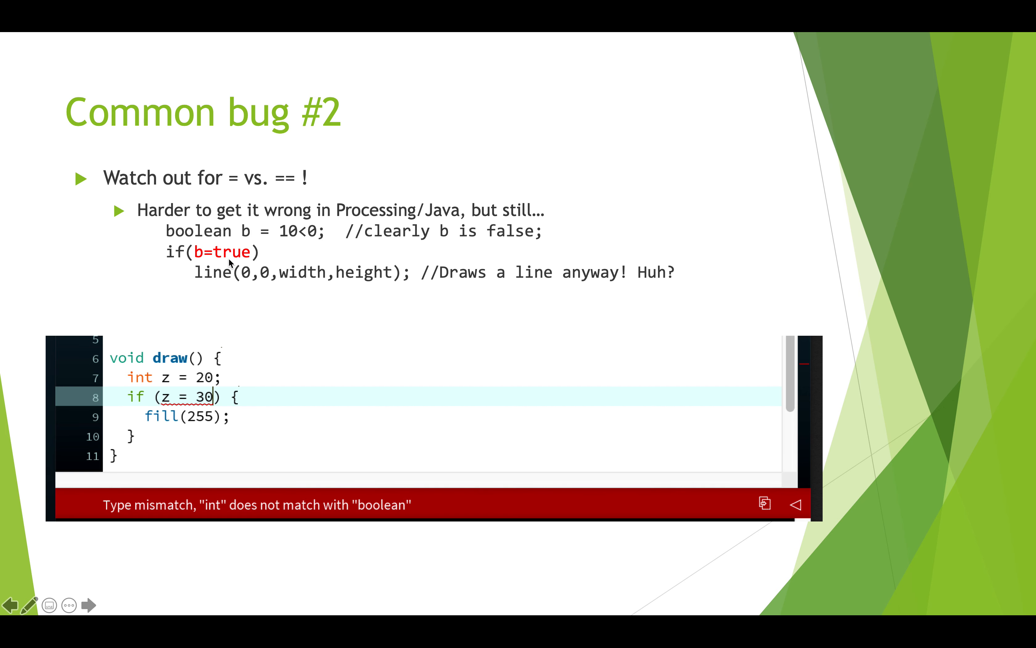
pyautogui.moveTo(274, 280)
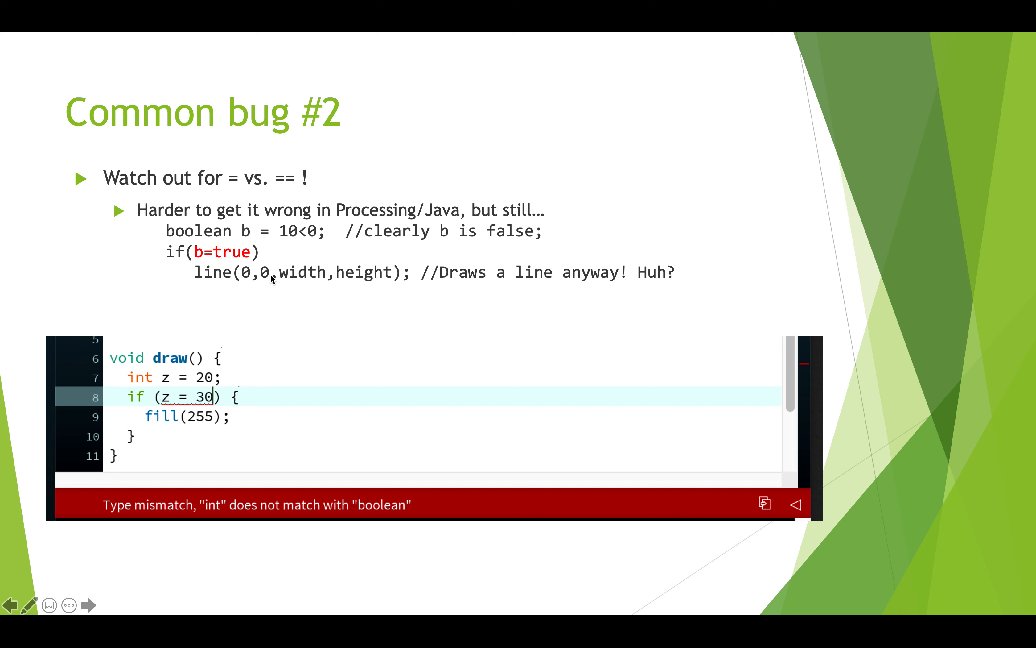
pyautogui.moveTo(217, 419)
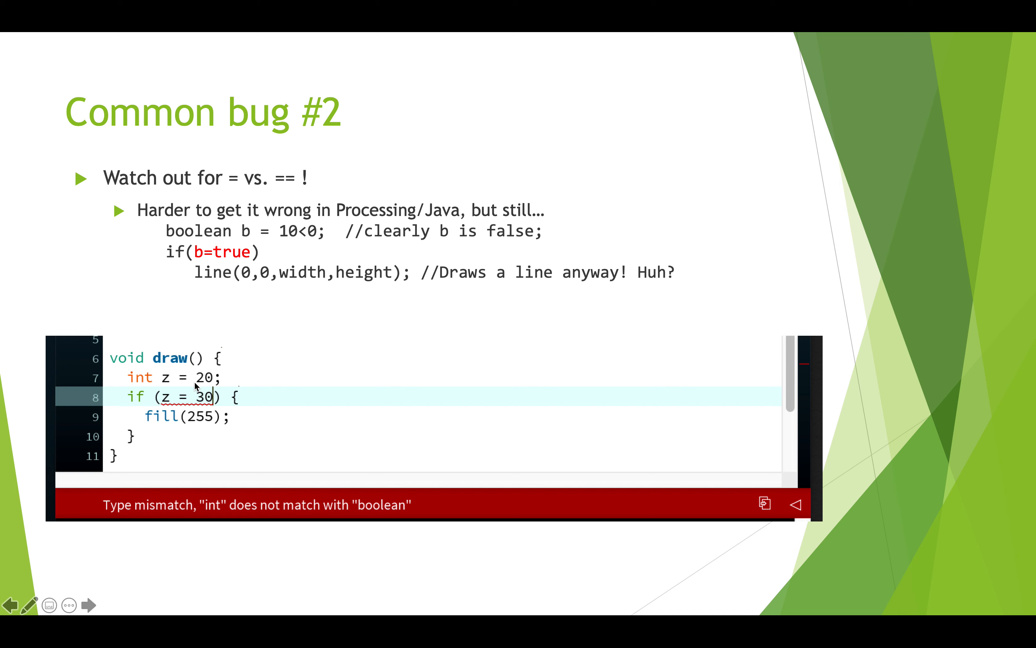
pyautogui.moveTo(175, 382)
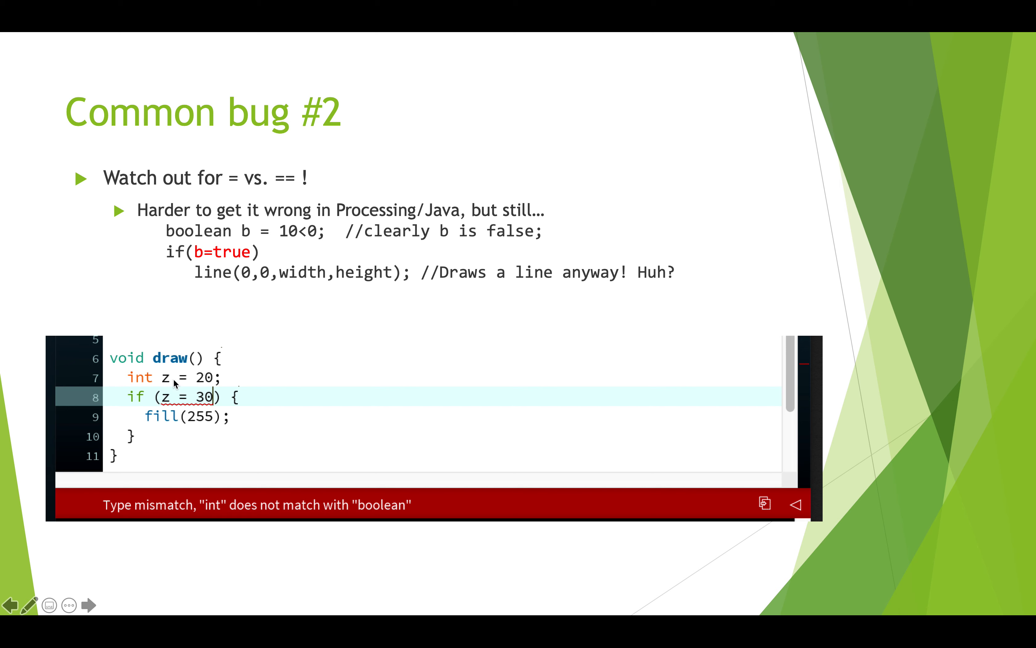
pyautogui.moveTo(214, 386)
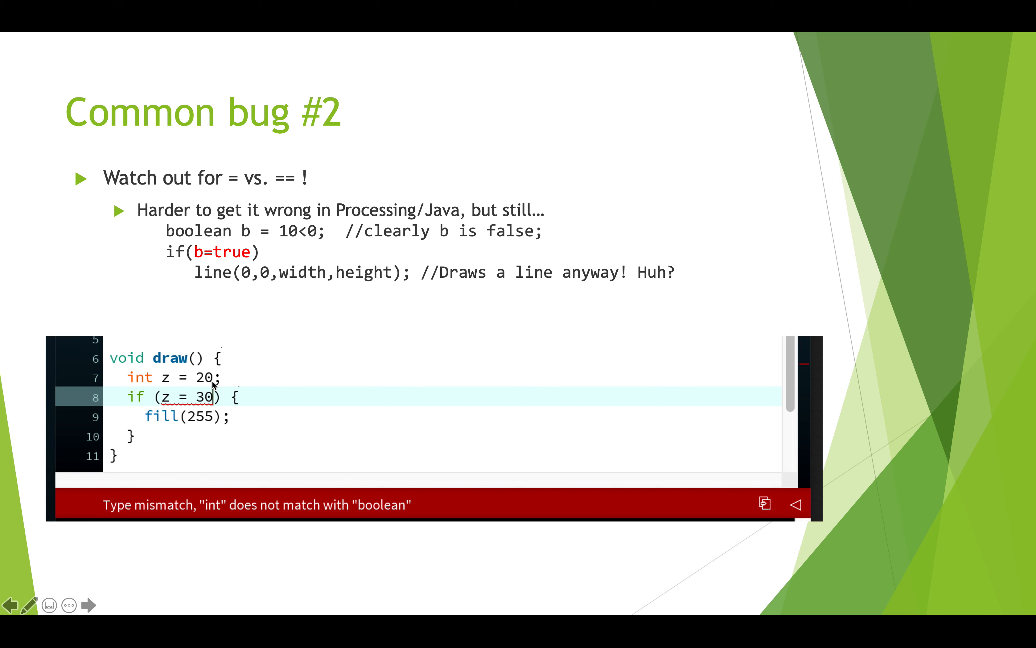
pyautogui.moveTo(163, 403)
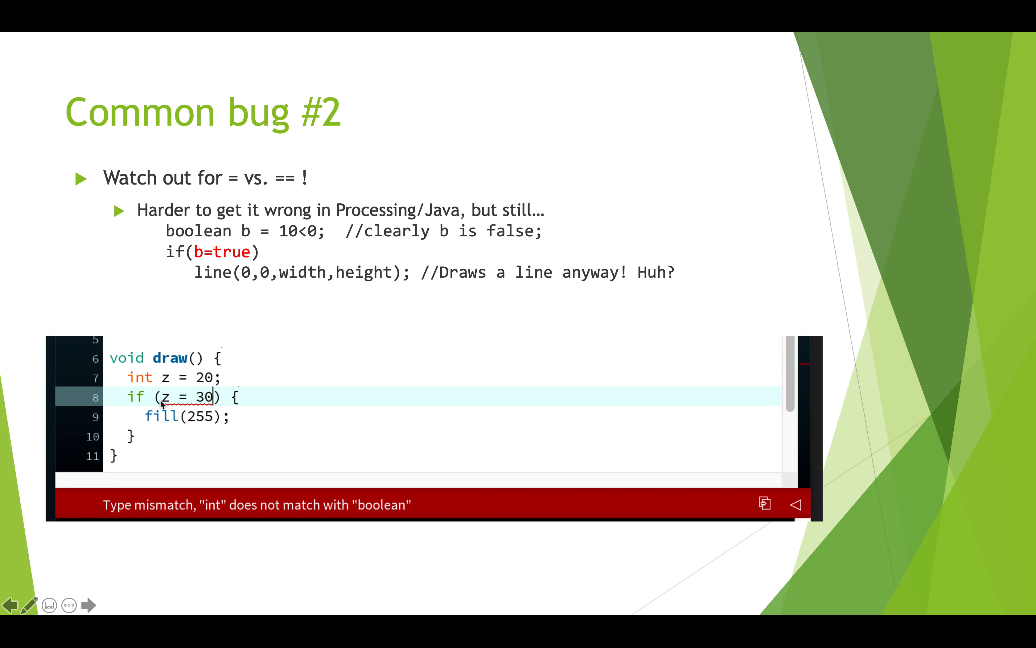
pyautogui.moveTo(222, 407)
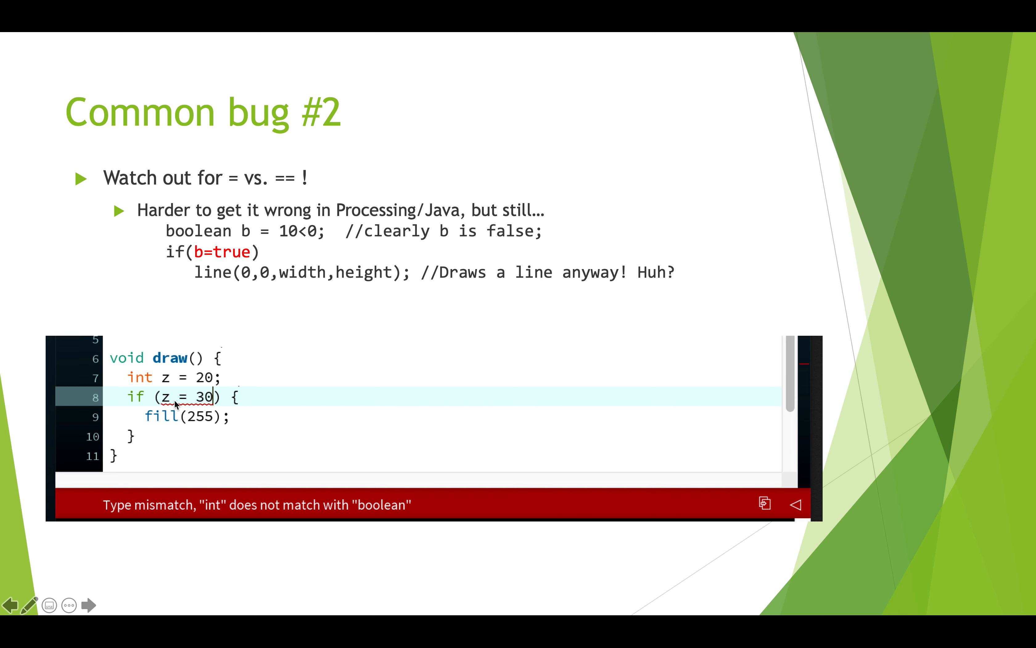
pyautogui.moveTo(198, 439)
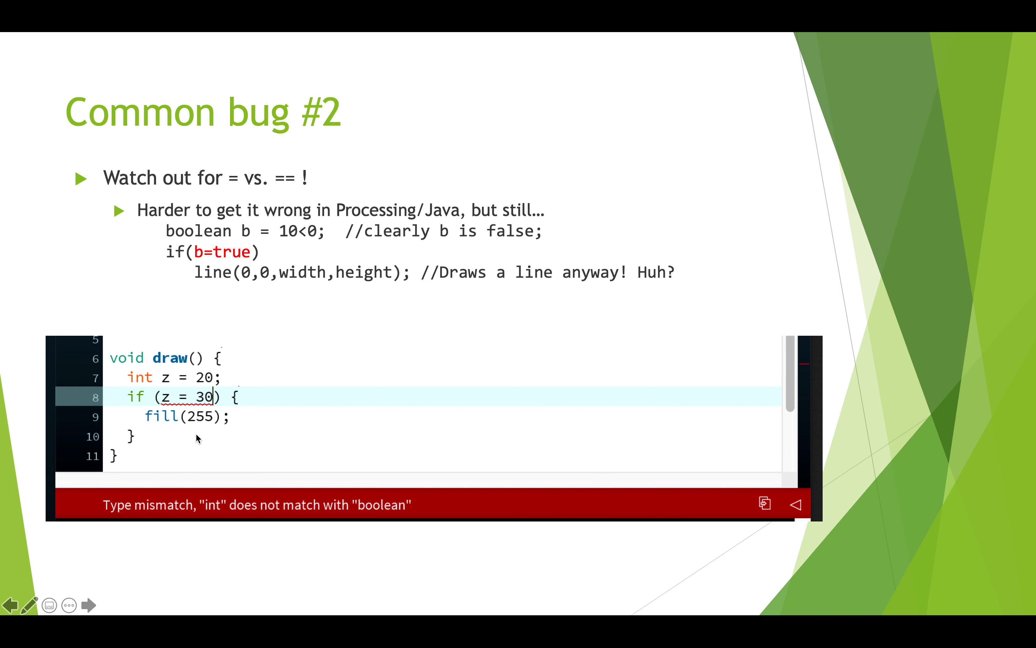
pyautogui.moveTo(171, 505)
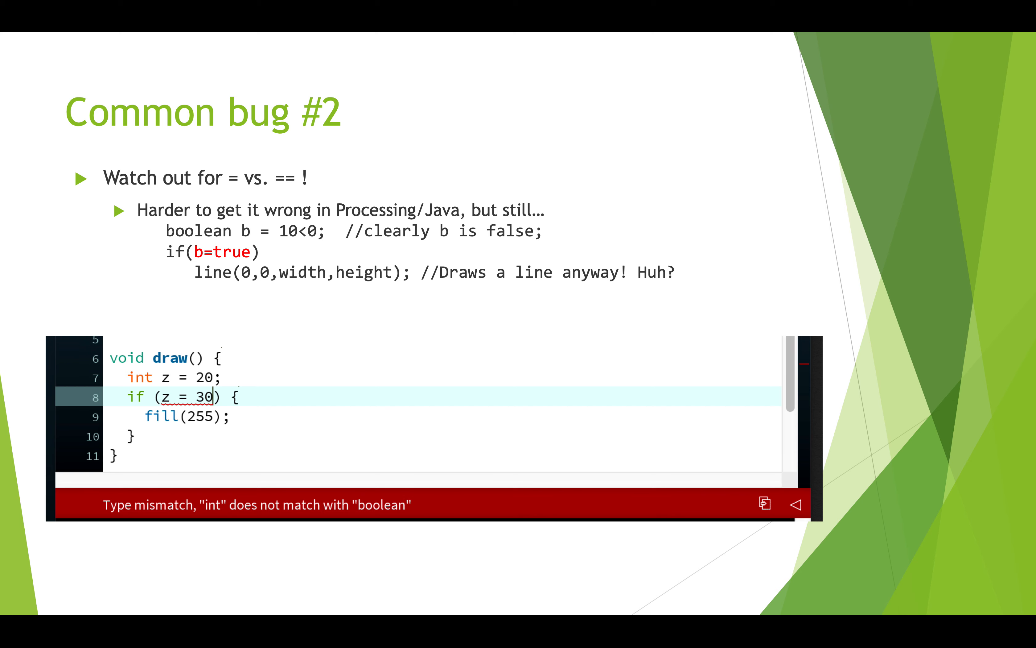
pyautogui.moveTo(253, 519)
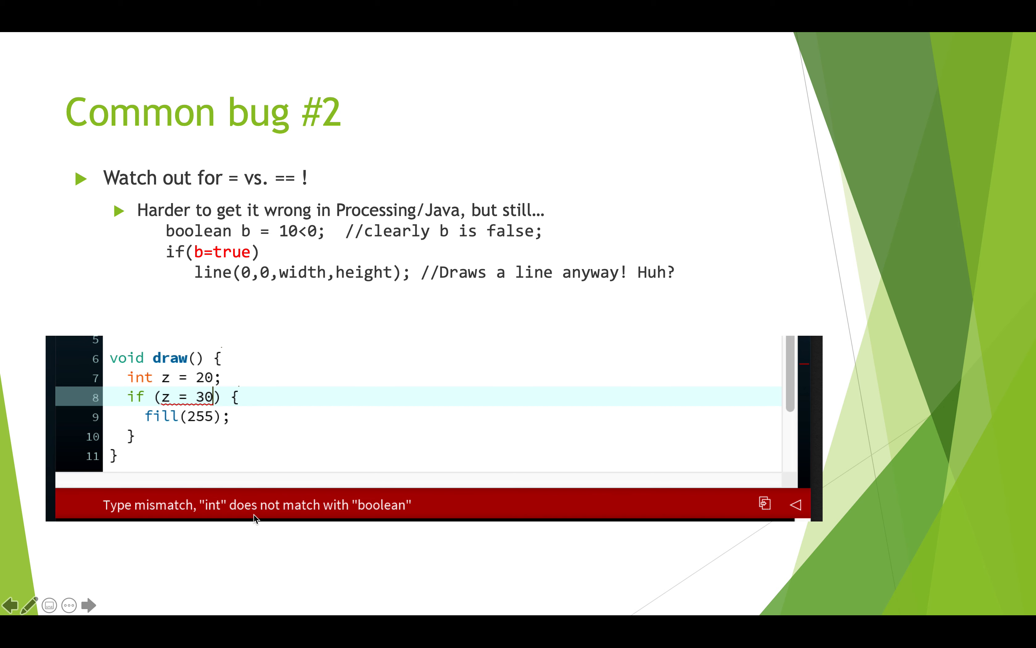
pyautogui.moveTo(197, 388)
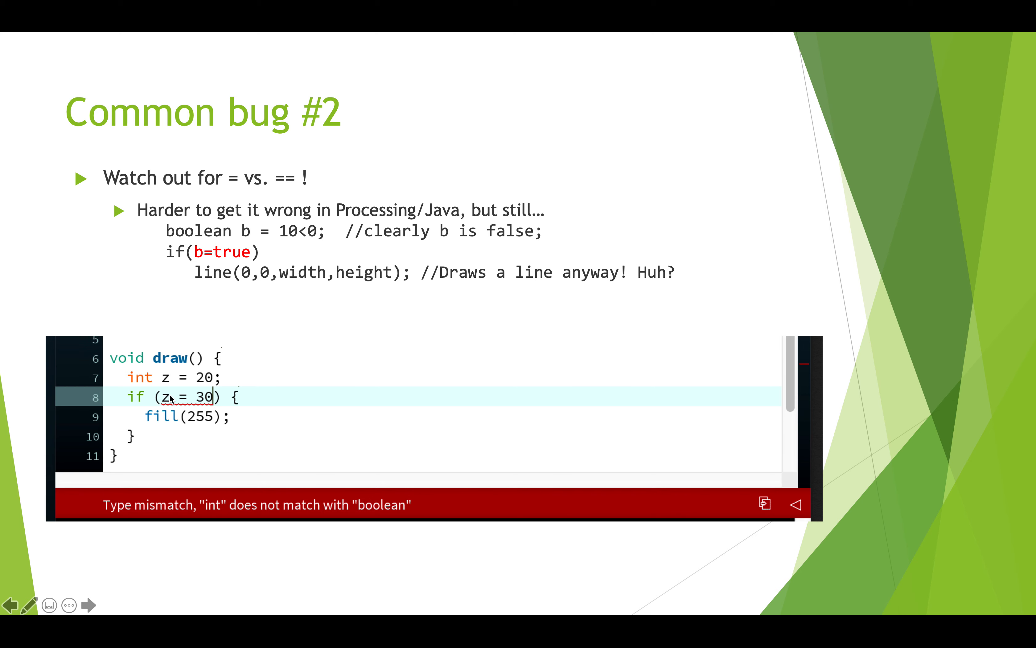
pyautogui.moveTo(254, 297)
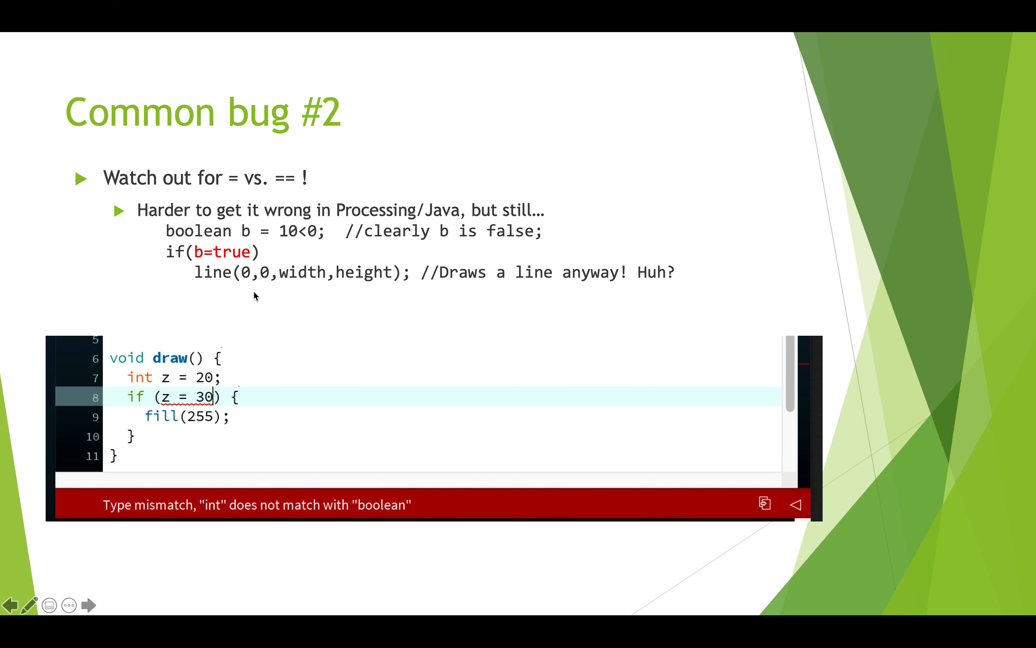
pyautogui.moveTo(251, 259)
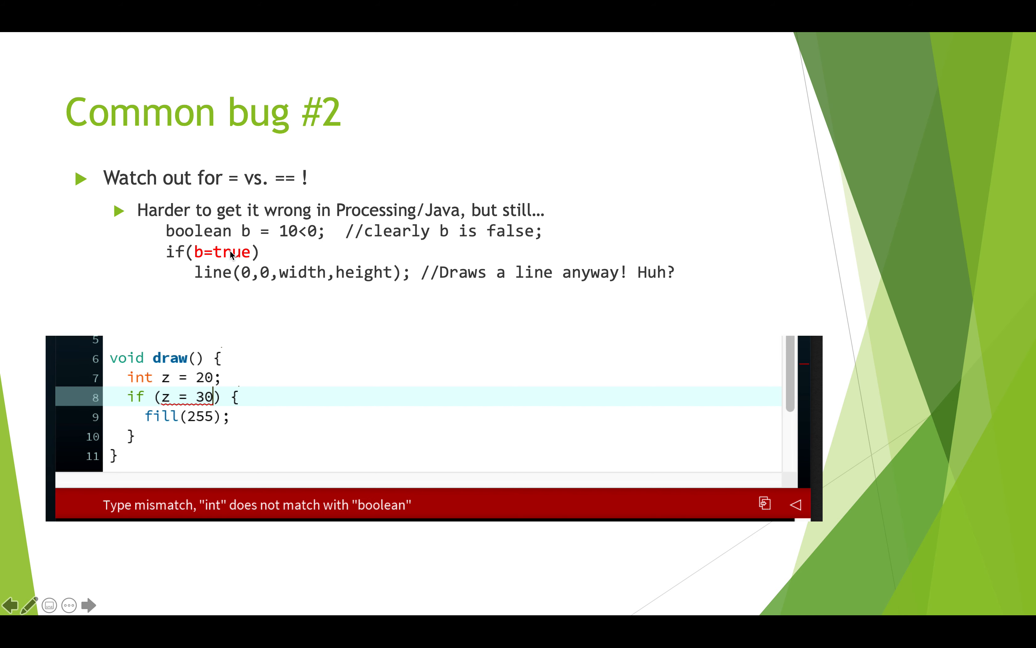
pyautogui.moveTo(294, 248)
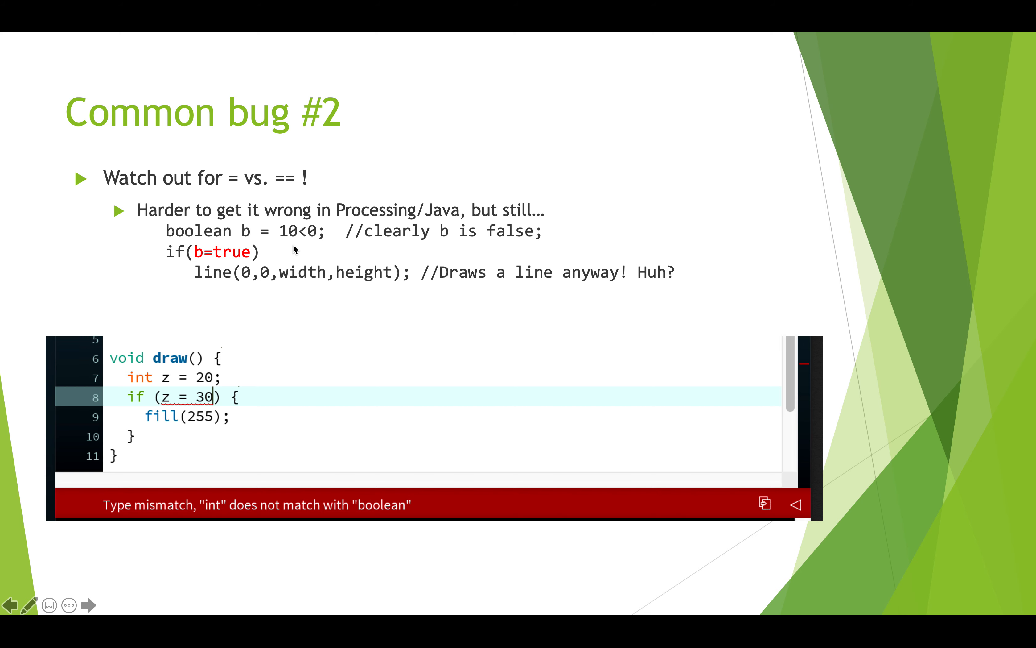
pyautogui.press('Right')
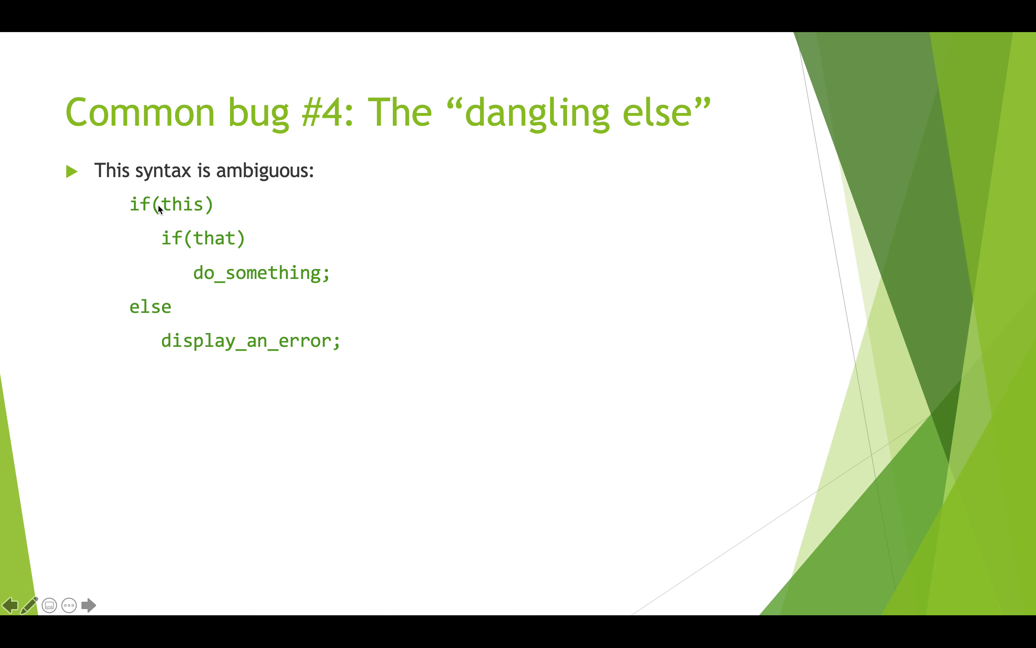
pyautogui.moveTo(276, 249)
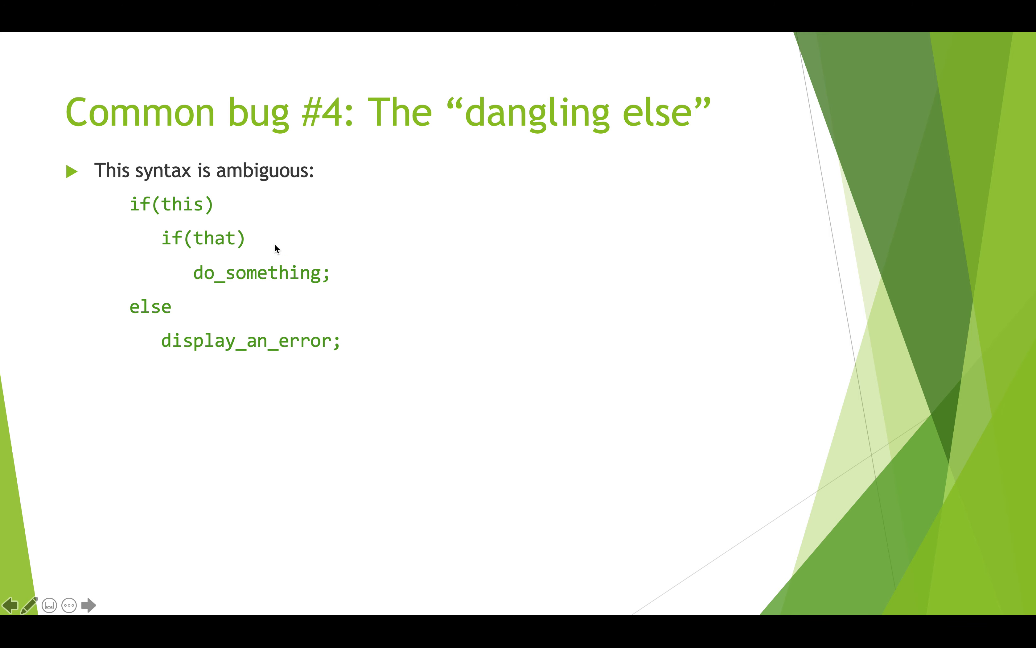
pyautogui.moveTo(207, 285)
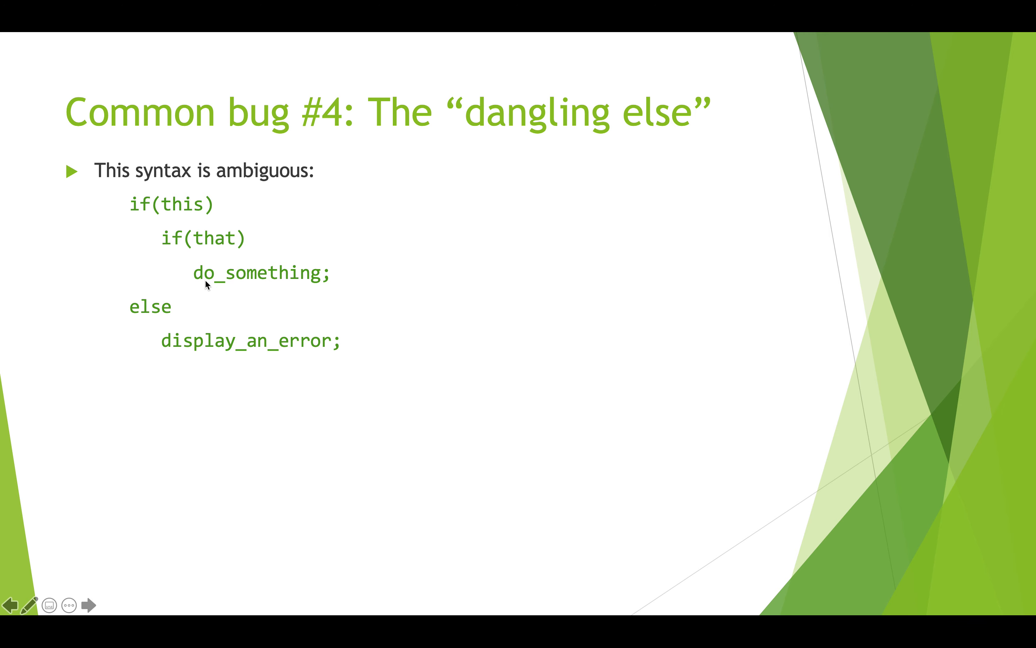
pyautogui.moveTo(388, 356)
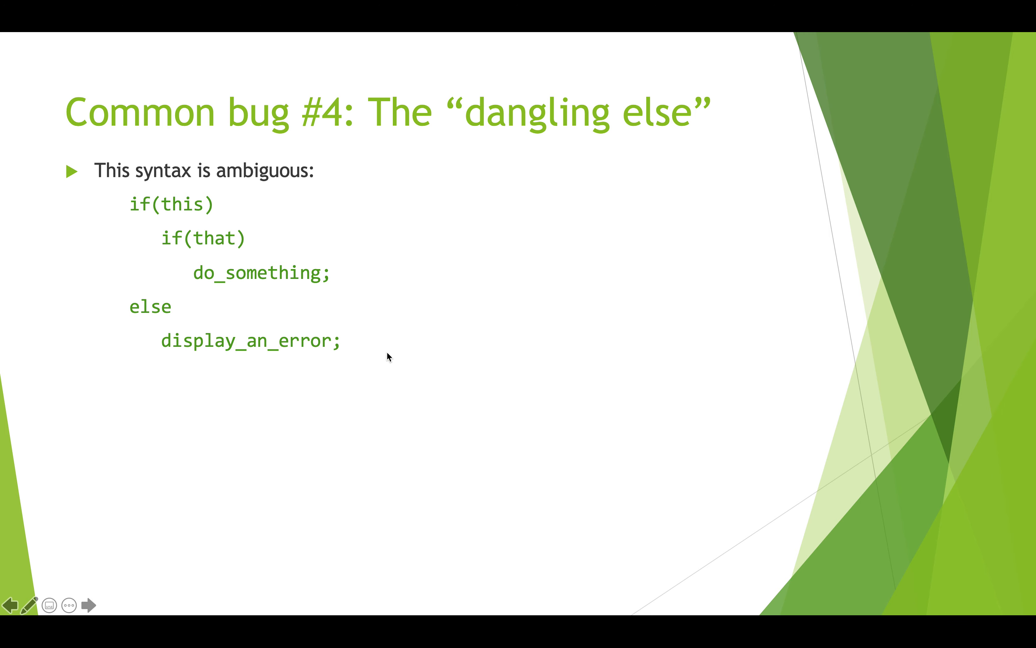
pyautogui.moveTo(159, 330)
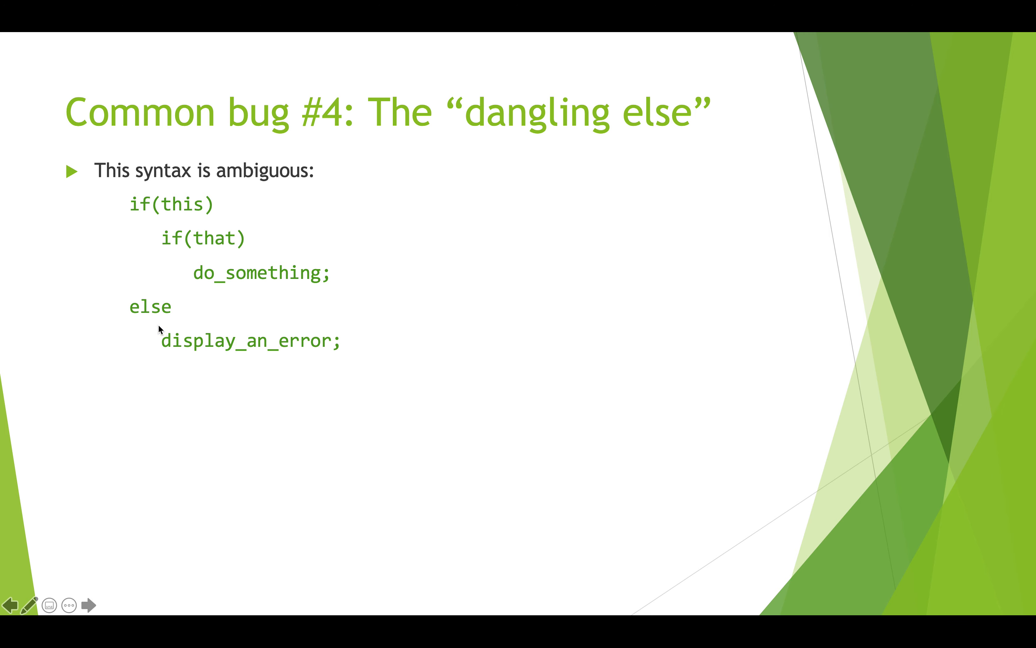
pyautogui.moveTo(360, 337)
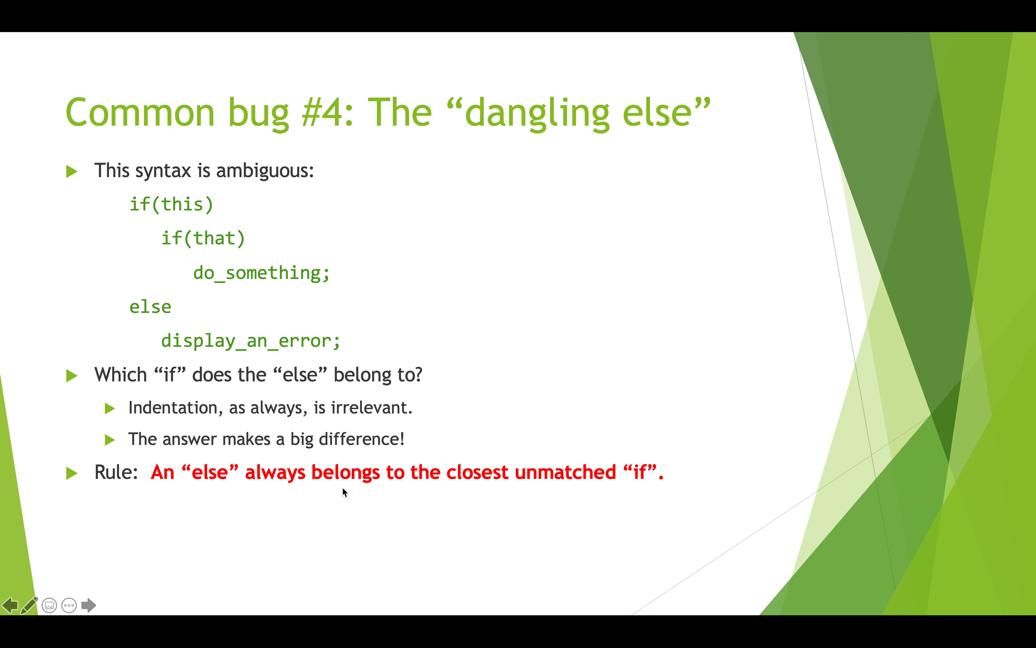
pyautogui.moveTo(338, 451)
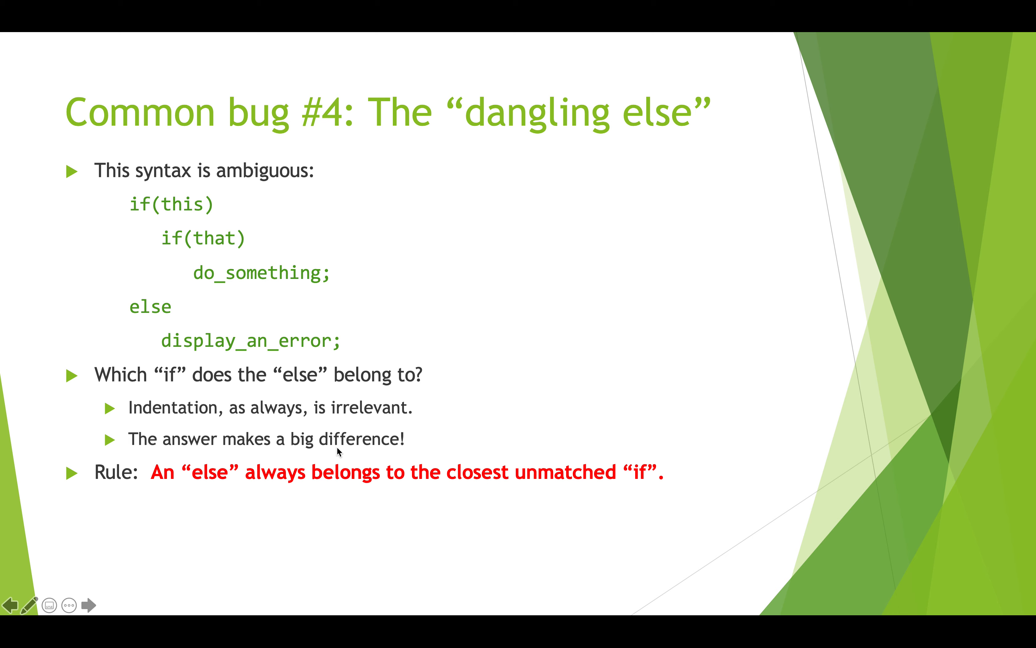
pyautogui.moveTo(160, 231)
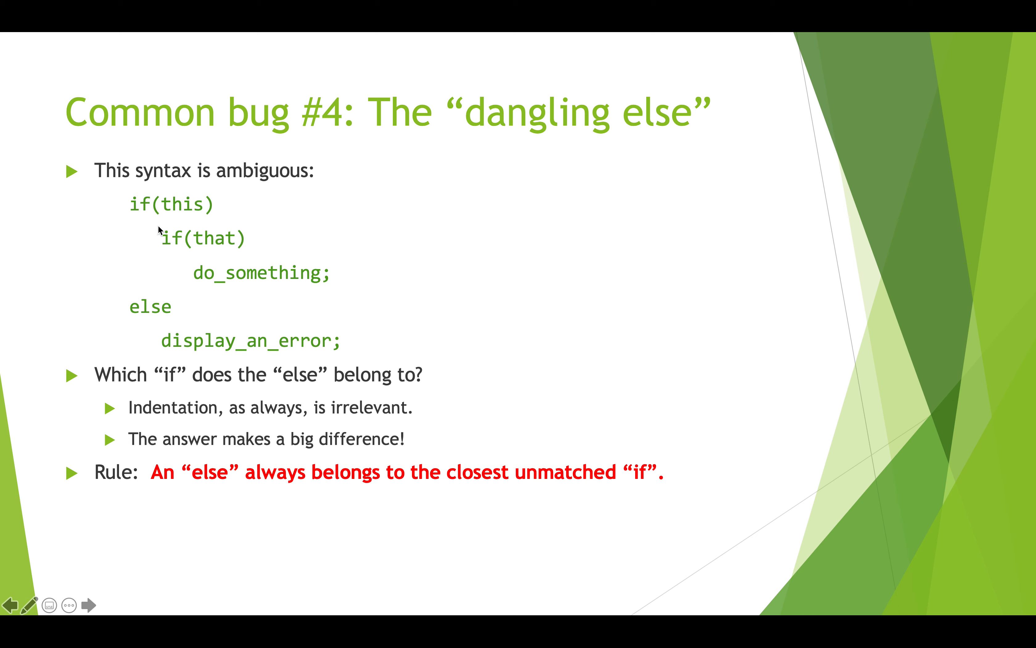